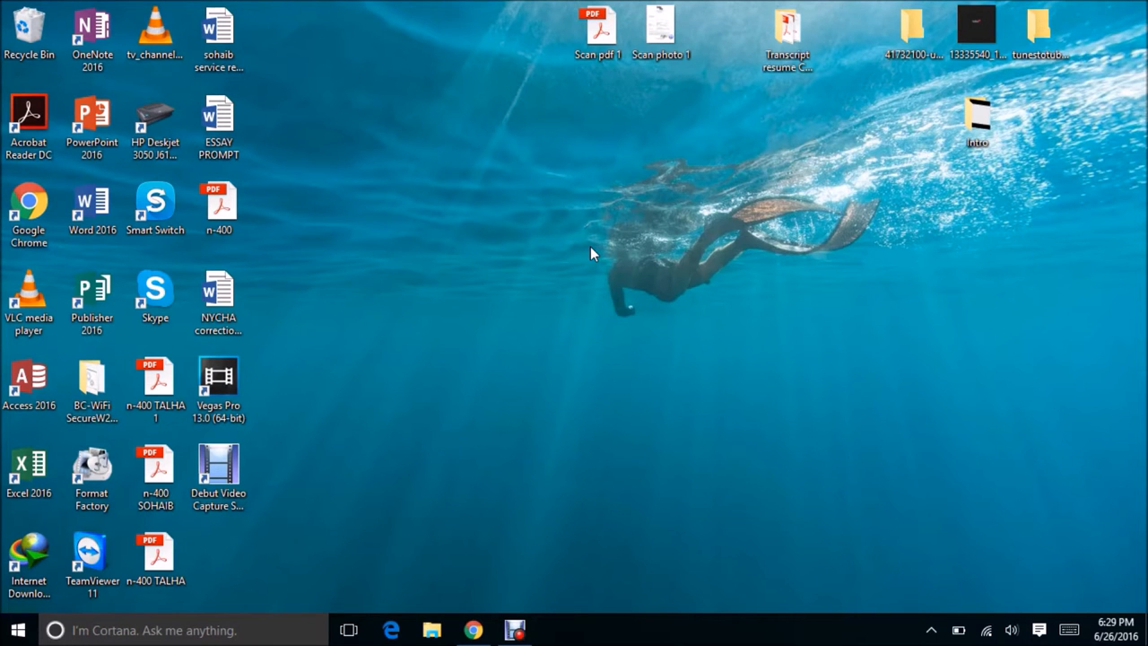
{"action": "mouse_move", "coordinate": [631, 305]}
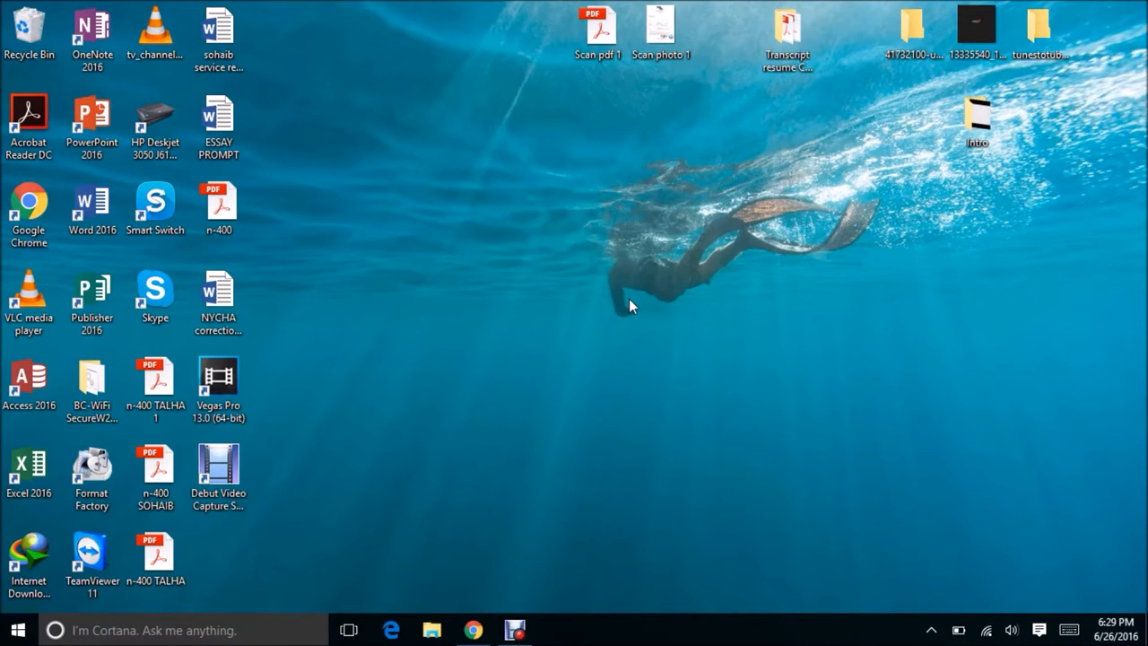
{"action": "mouse_move", "coordinate": [595, 478]}
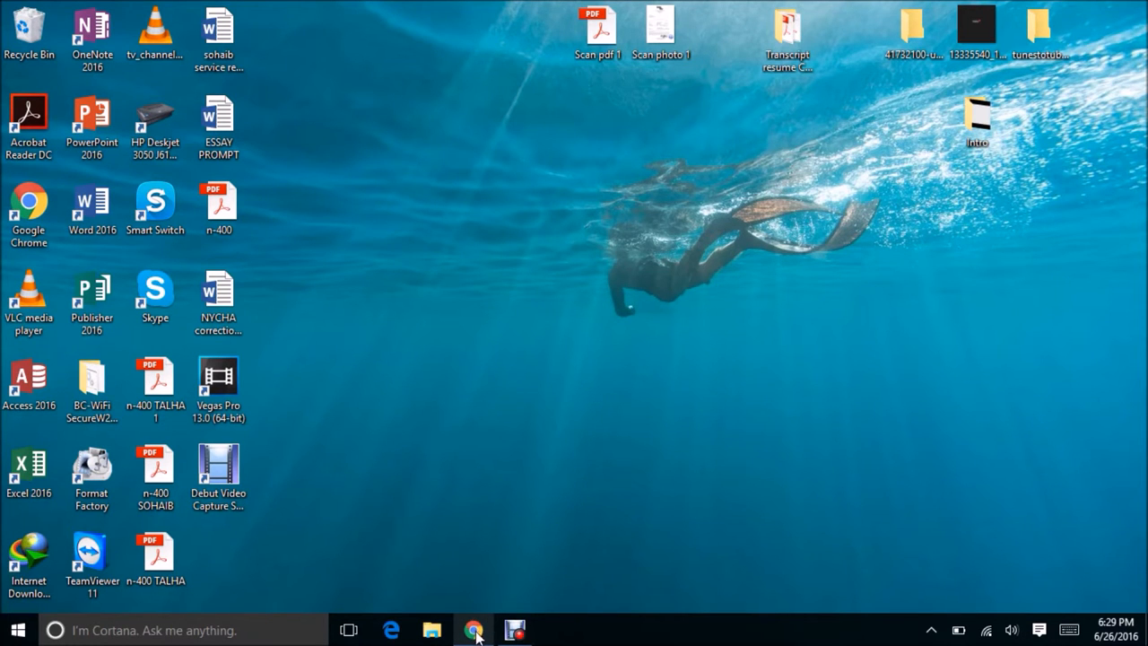
Bring Chrome forward and switch to the already open Ganool Official Site tab.
{"action": "left_click", "coordinate": [473, 630]}
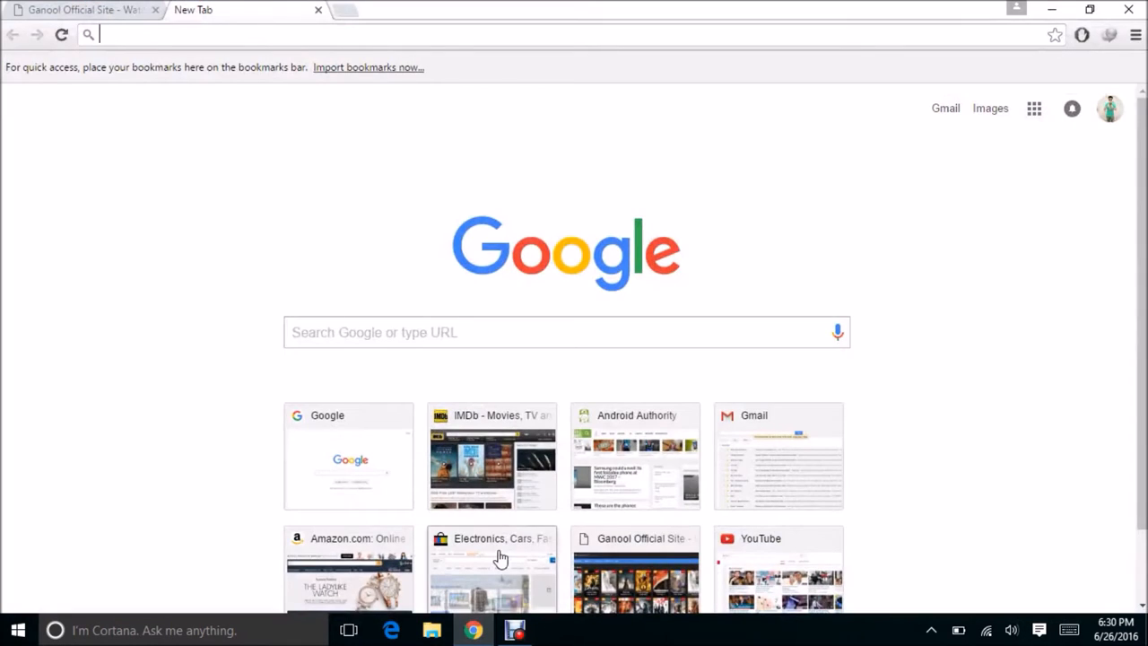
{"action": "mouse_move", "coordinate": [86, 10]}
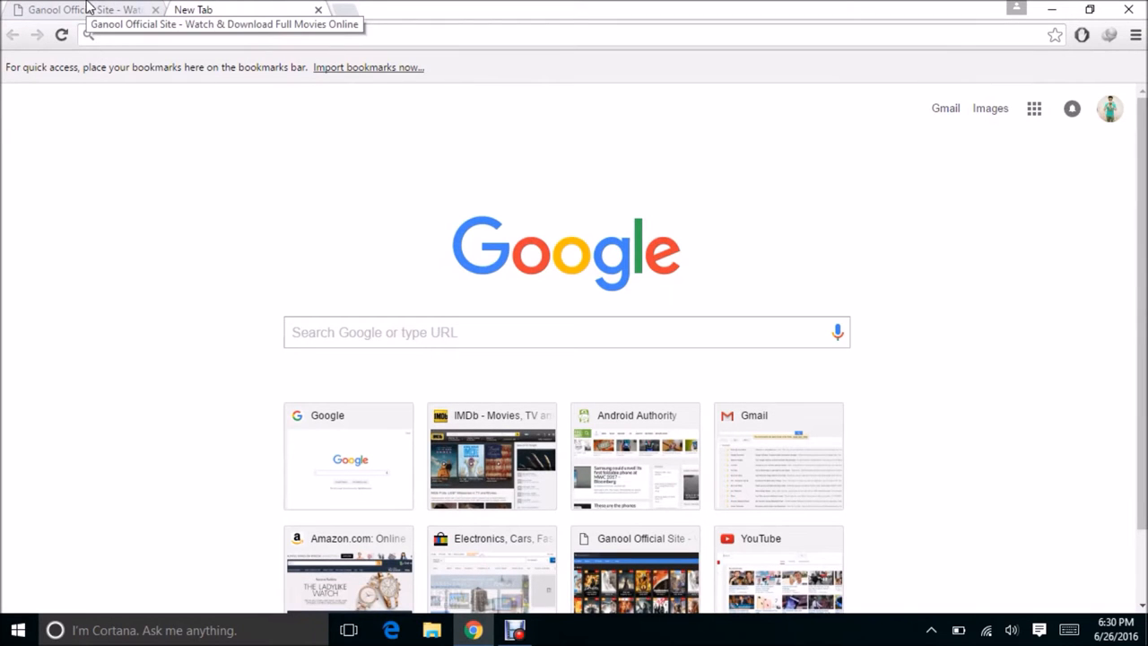
{"action": "left_click", "coordinate": [80, 10]}
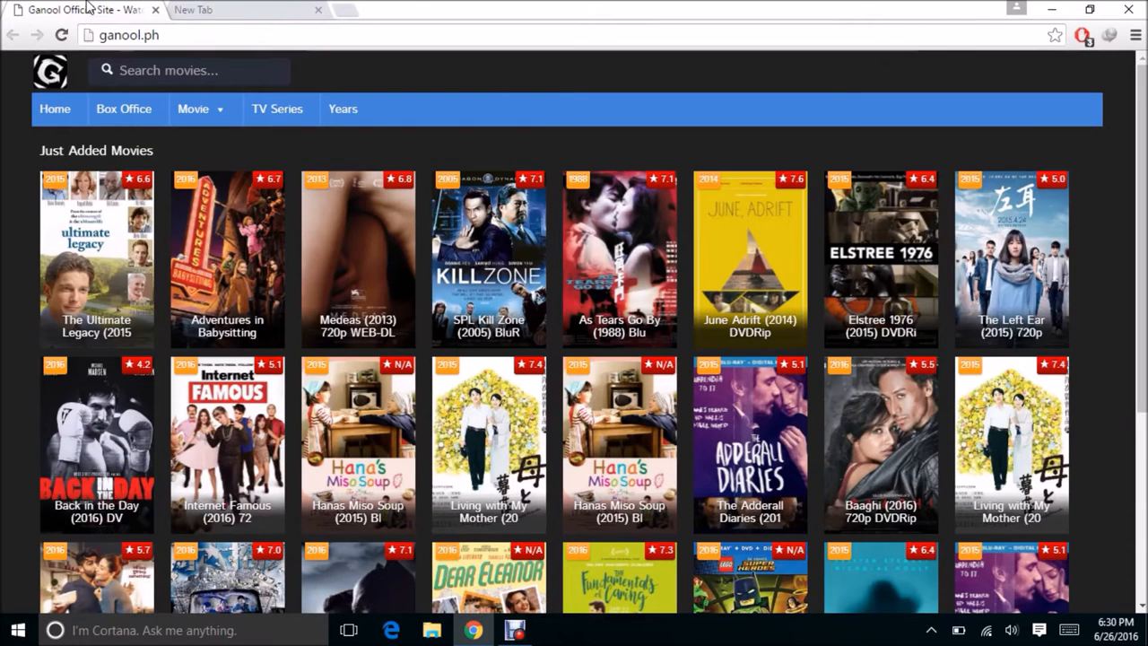
{"action": "mouse_move", "coordinate": [238, 10]}
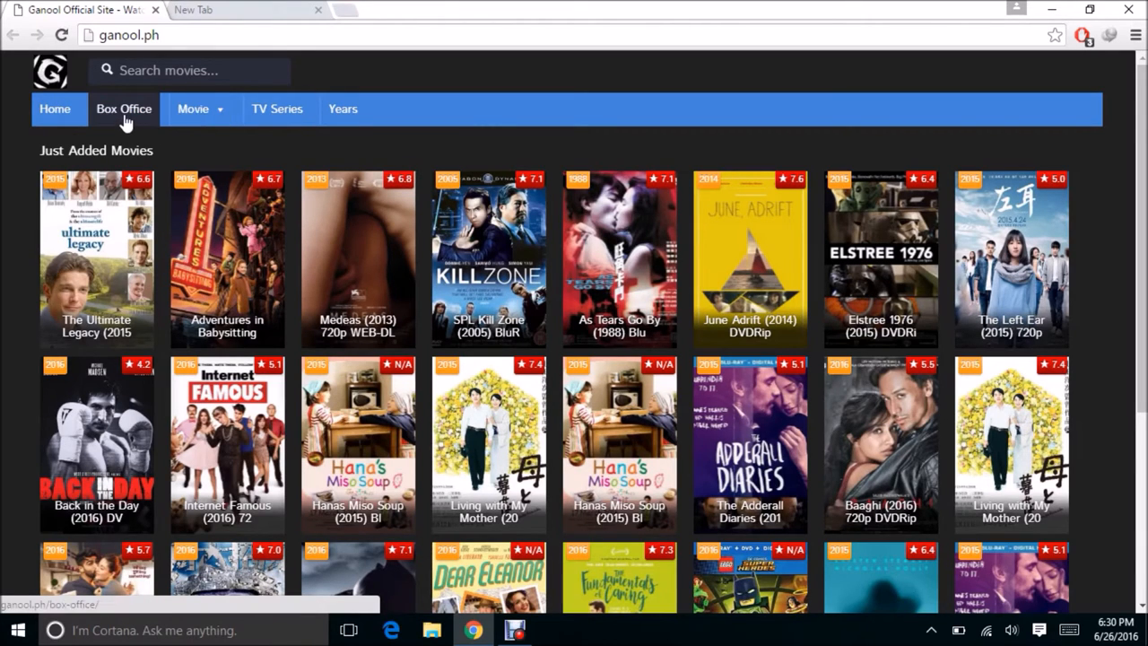
{"action": "mouse_move", "coordinate": [130, 122]}
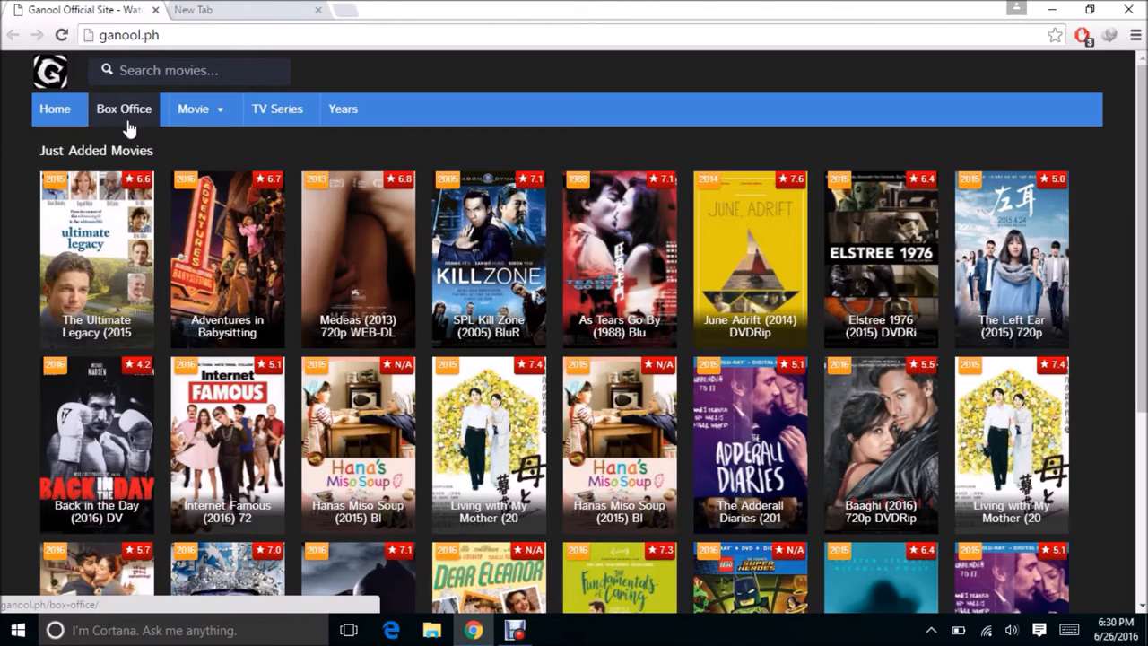
{"action": "mouse_move", "coordinate": [114, 130]}
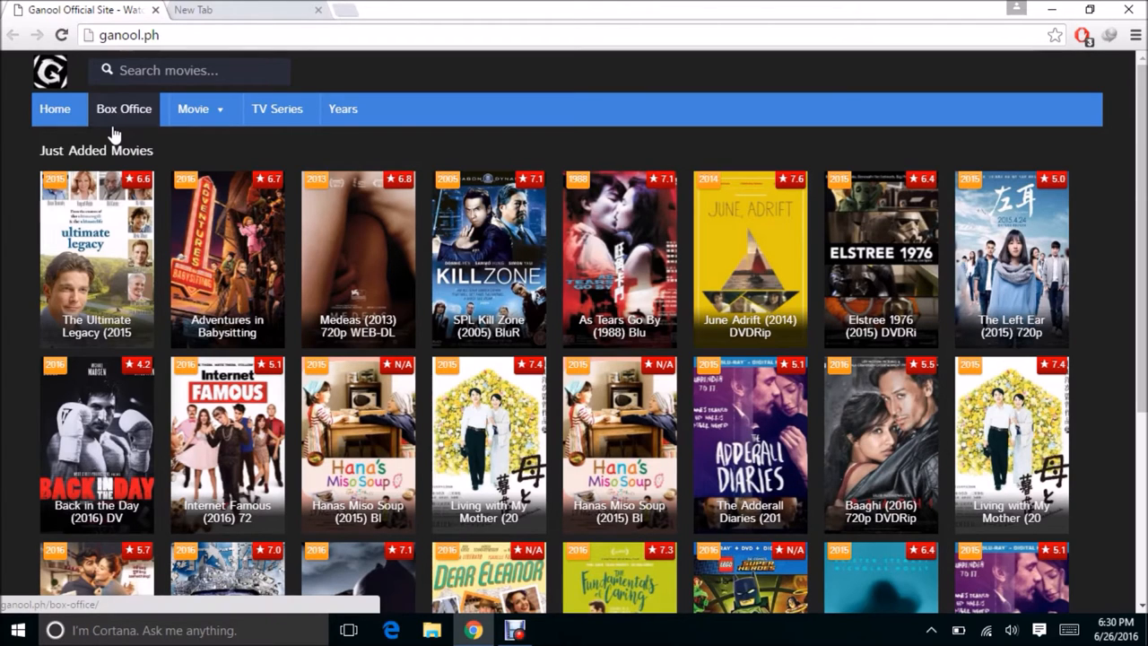
{"action": "mouse_move", "coordinate": [214, 141]}
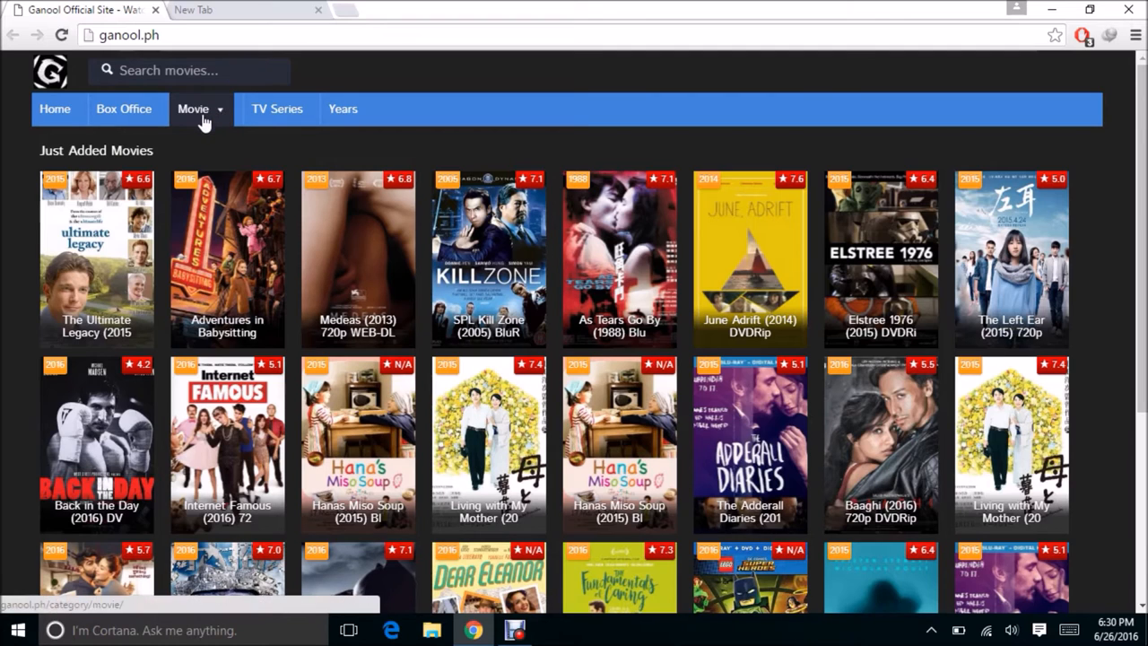
{"action": "mouse_move", "coordinate": [205, 121]}
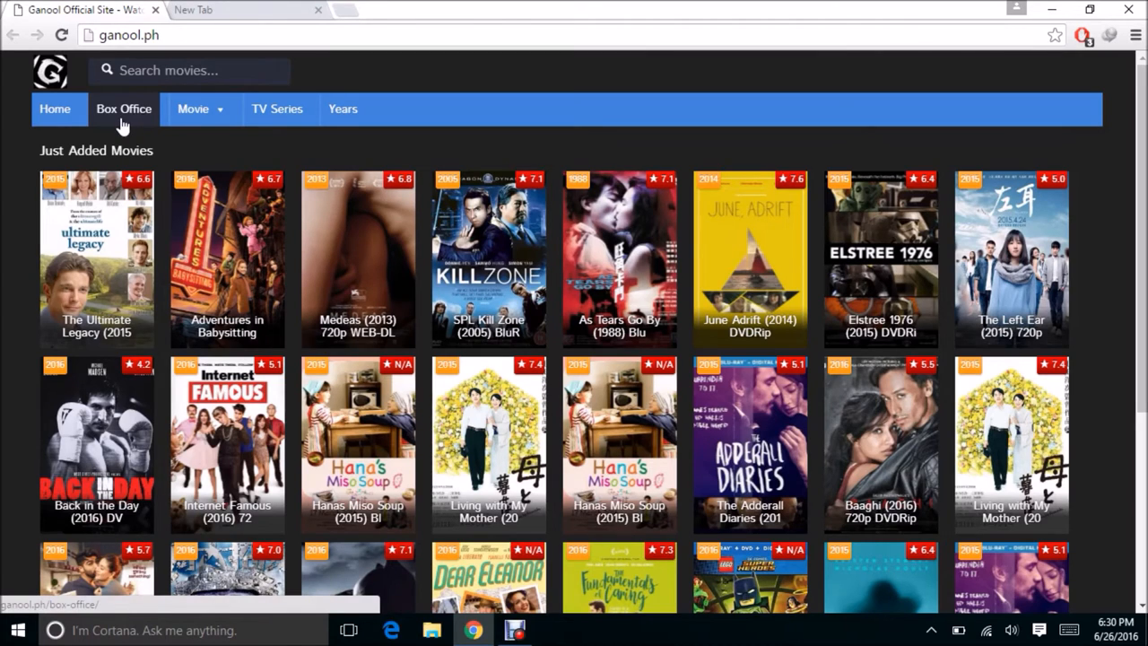
Glance at Box Office and categories, then open TV Series listing Game of Thrones and Heroes Reborn.
{"action": "left_click", "coordinate": [124, 109]}
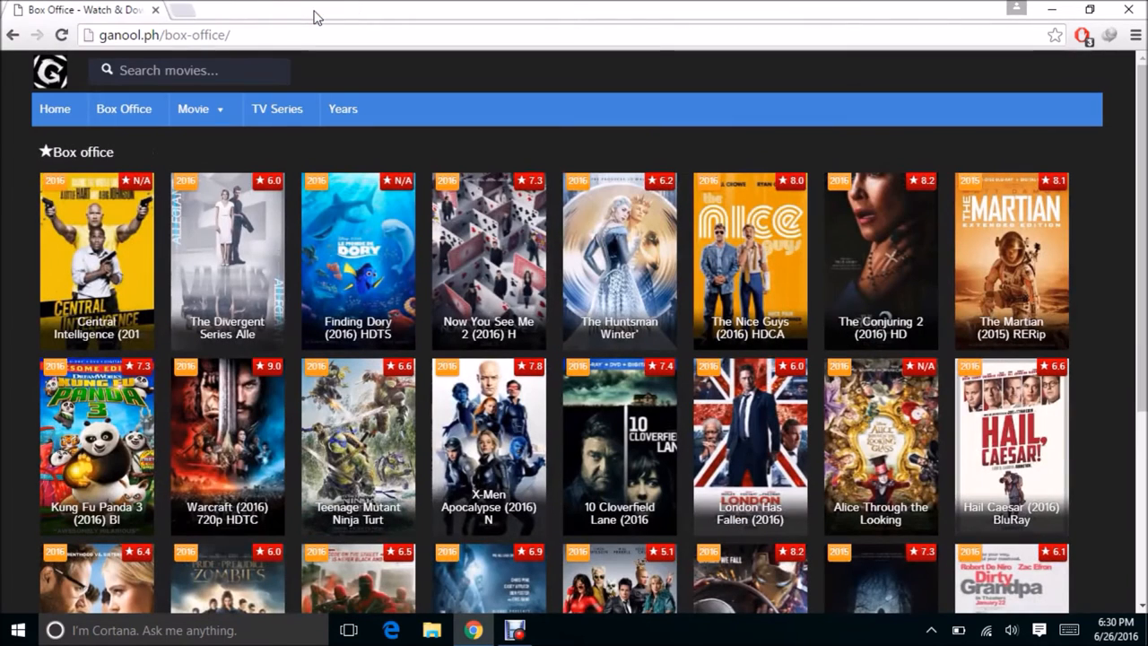
{"action": "mouse_move", "coordinate": [627, 285]}
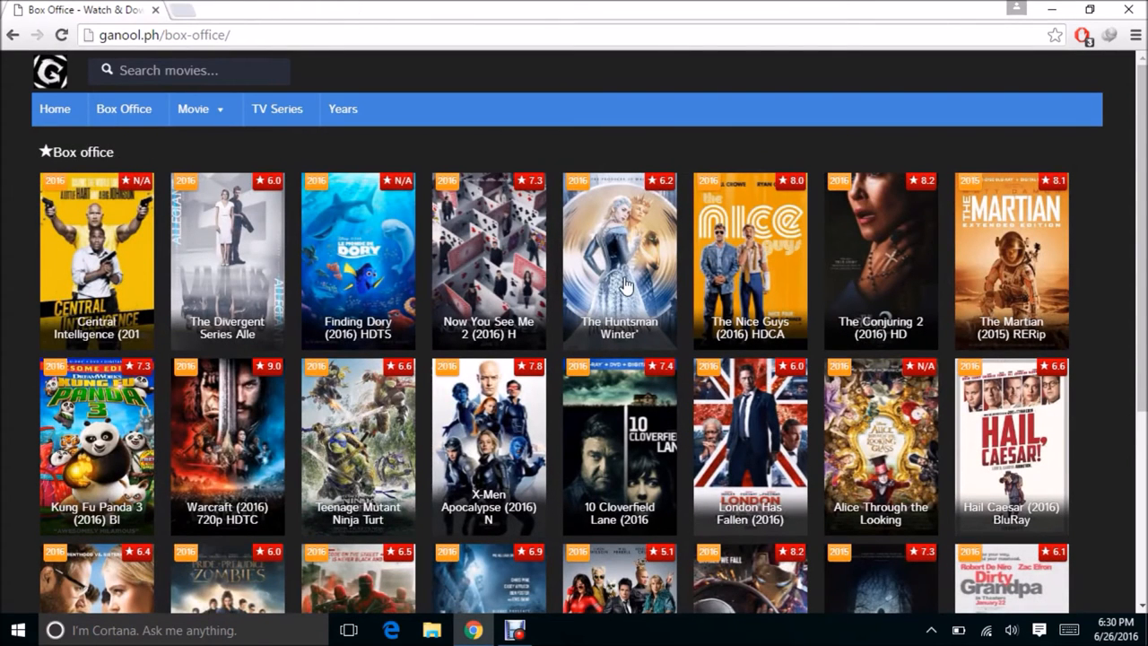
{"action": "mouse_move", "coordinate": [242, 339]}
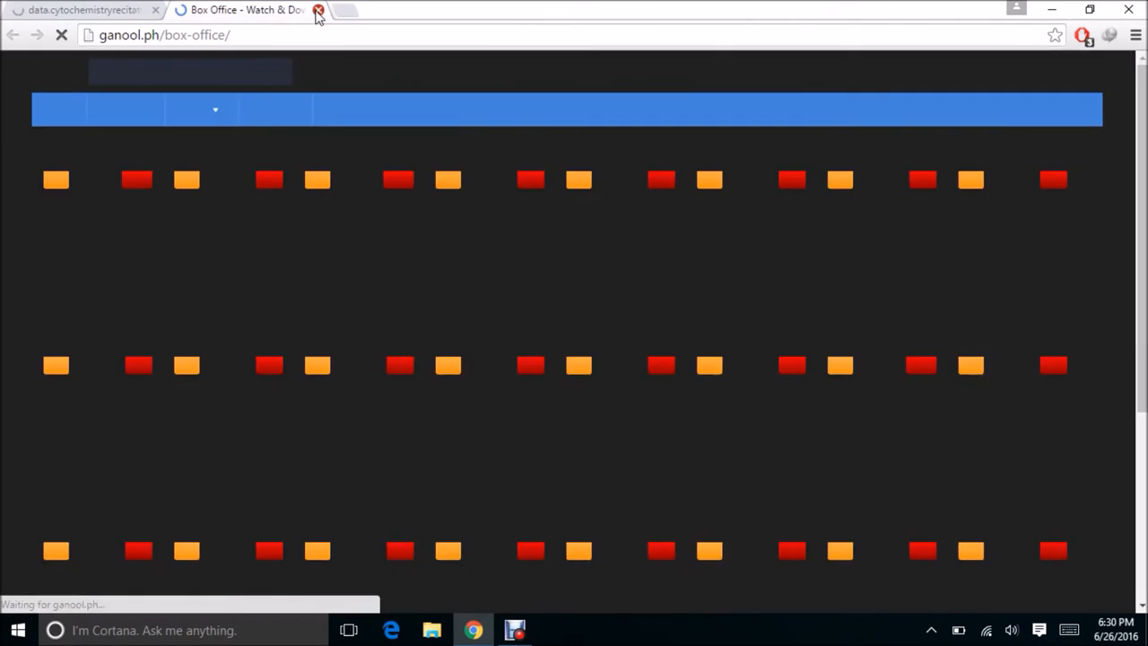
{"action": "left_click", "coordinate": [317, 10]}
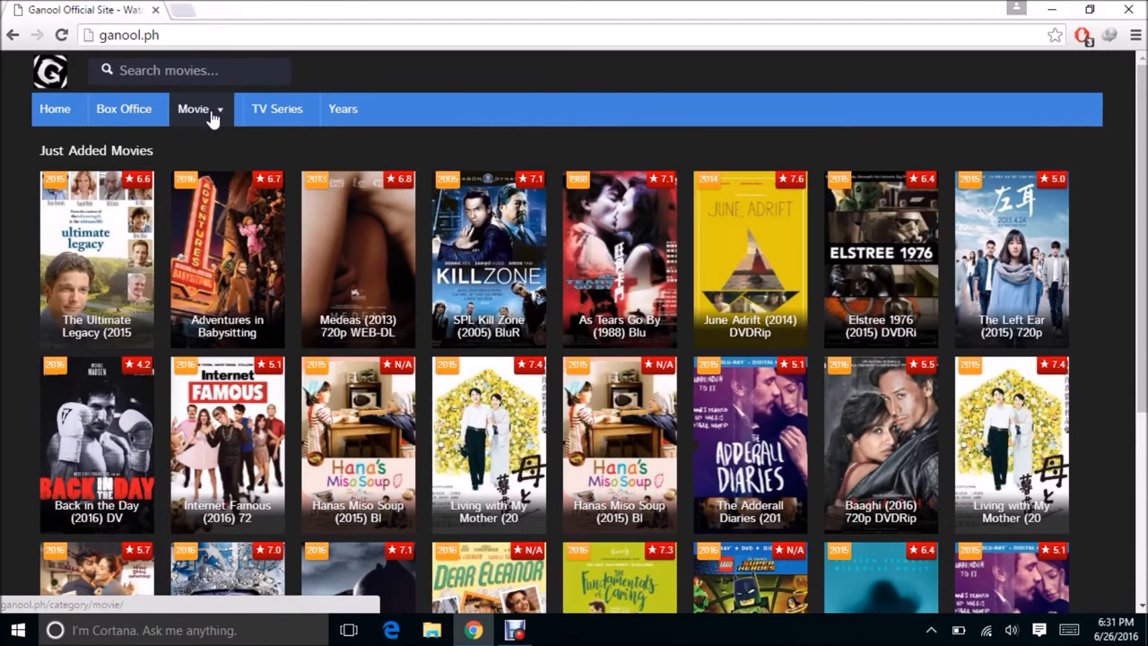
{"action": "left_click", "coordinate": [193, 108]}
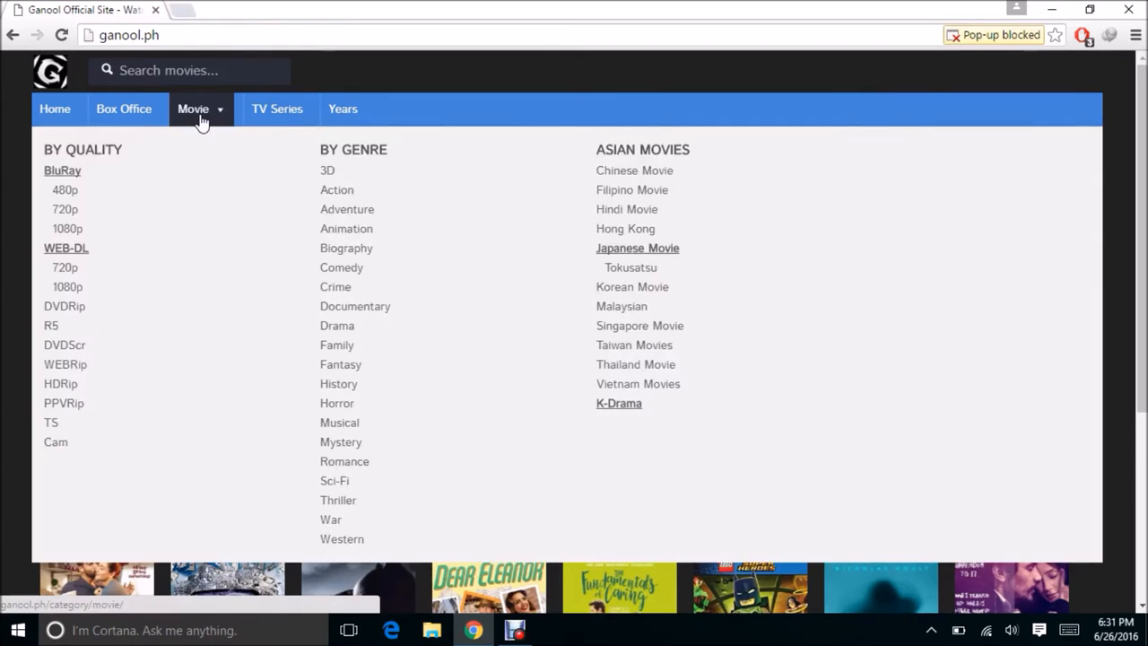
{"action": "mouse_move", "coordinate": [67, 229]}
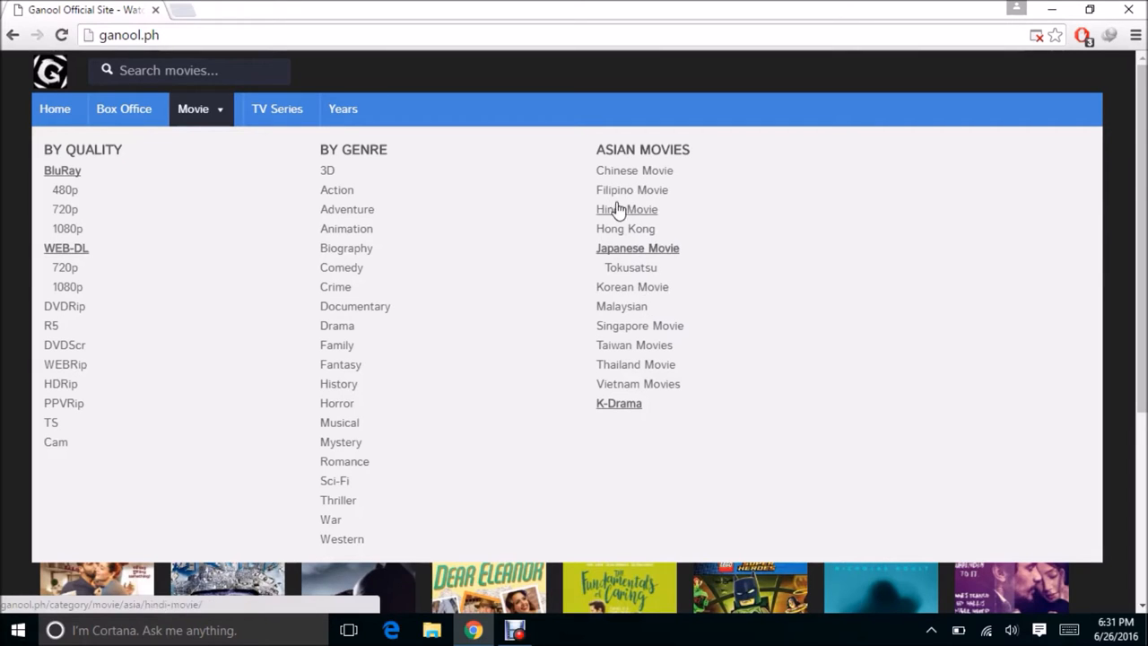
{"action": "mouse_move", "coordinate": [628, 213]}
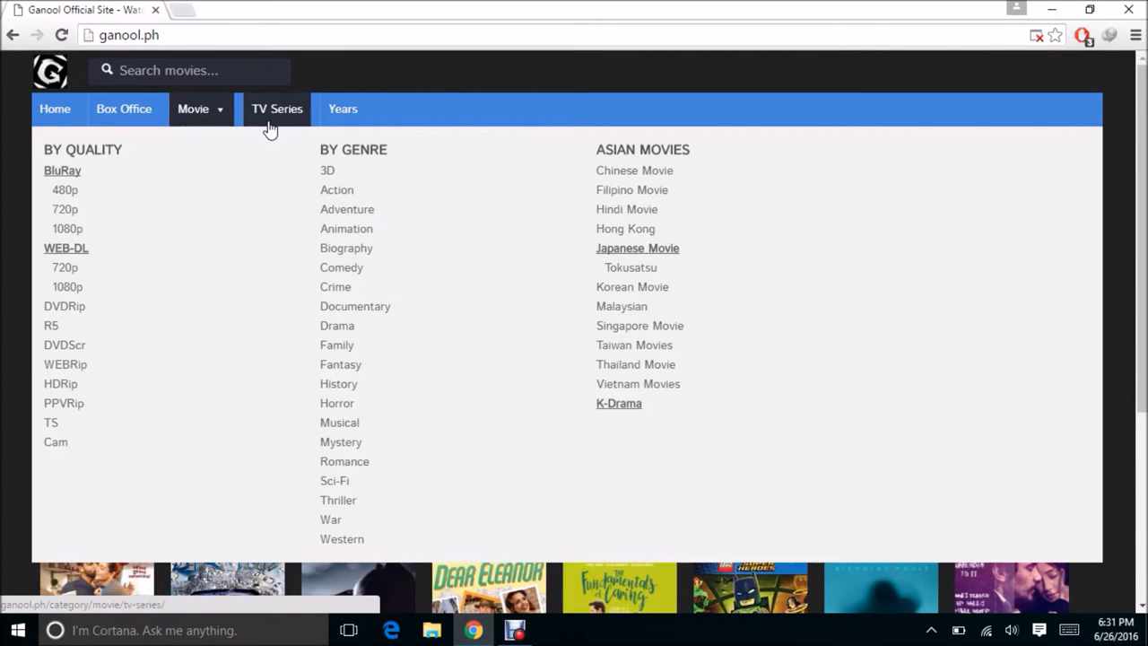
{"action": "left_click", "coordinate": [277, 109]}
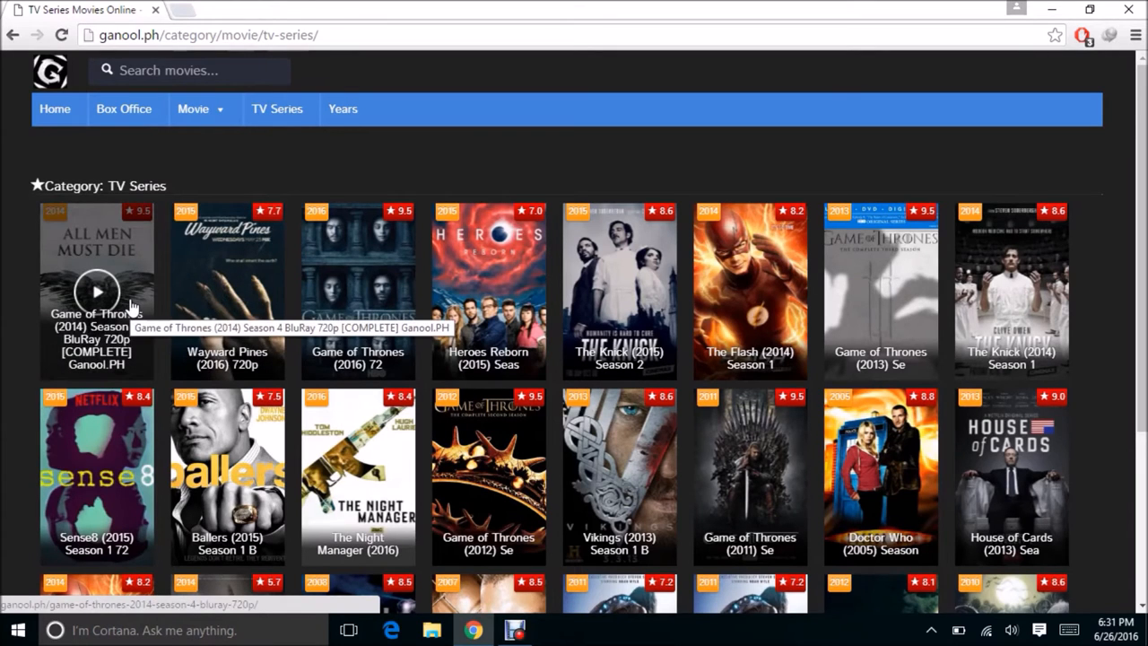
{"action": "mouse_move", "coordinate": [107, 117]}
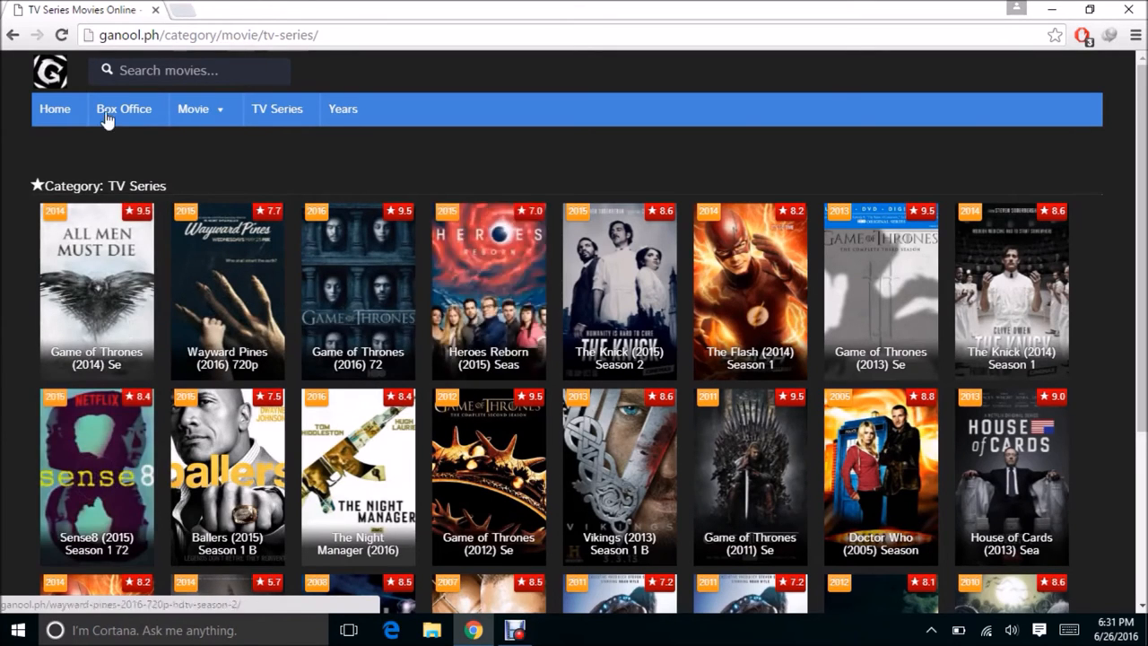
Open Ganool's Box Office listing with Central Intelligence, Finding Dory and The Martian.
{"action": "left_click", "coordinate": [124, 109]}
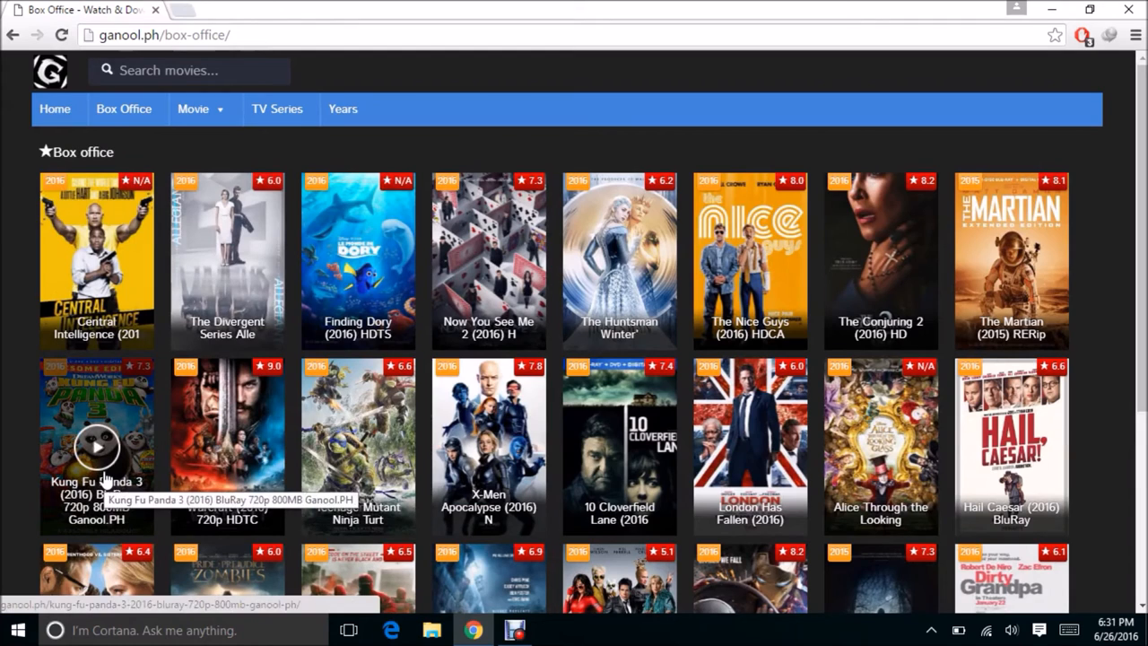
{"action": "mouse_move", "coordinate": [92, 435]}
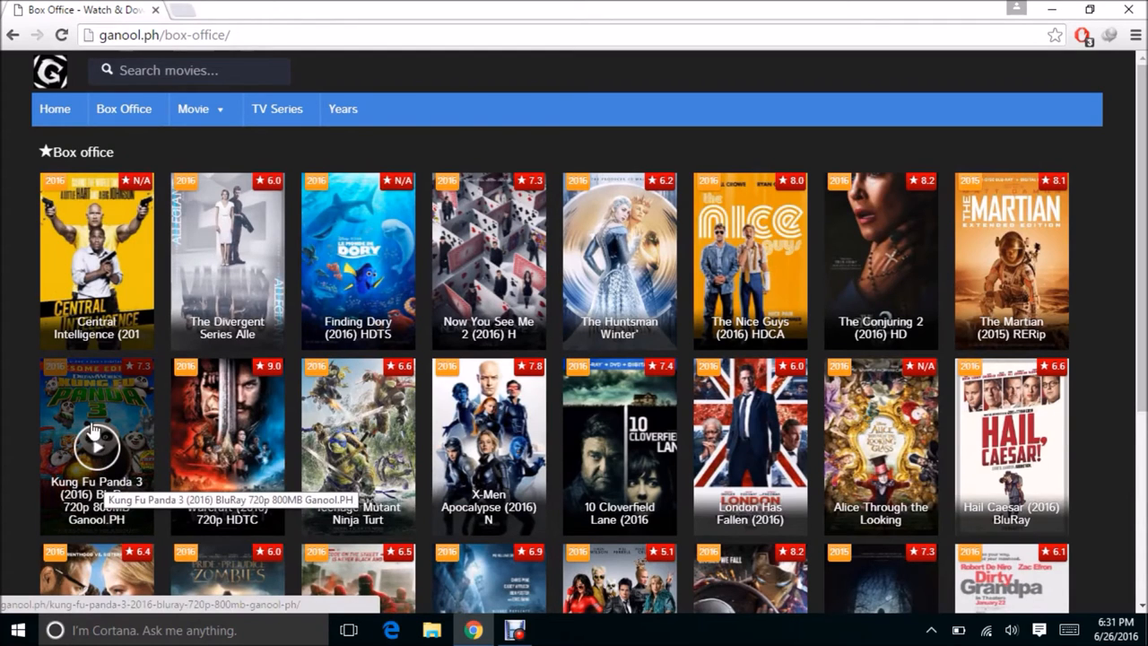
{"action": "mouse_move", "coordinate": [97, 449]}
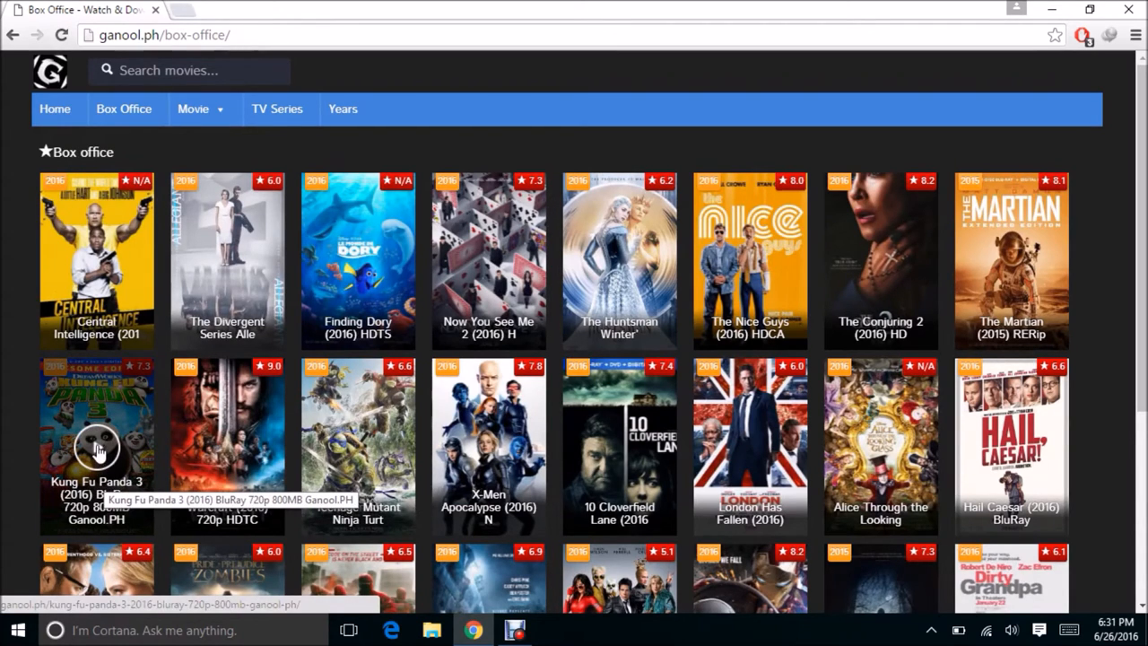
{"action": "mouse_move", "coordinate": [227, 261]}
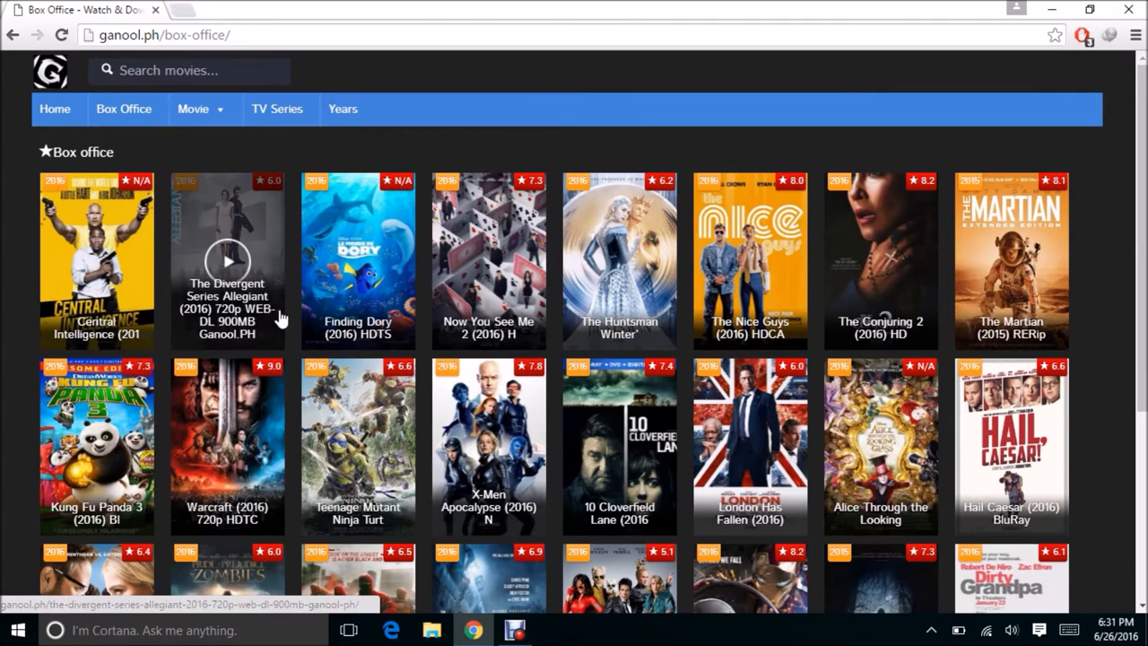
{"action": "mouse_move", "coordinate": [227, 446]}
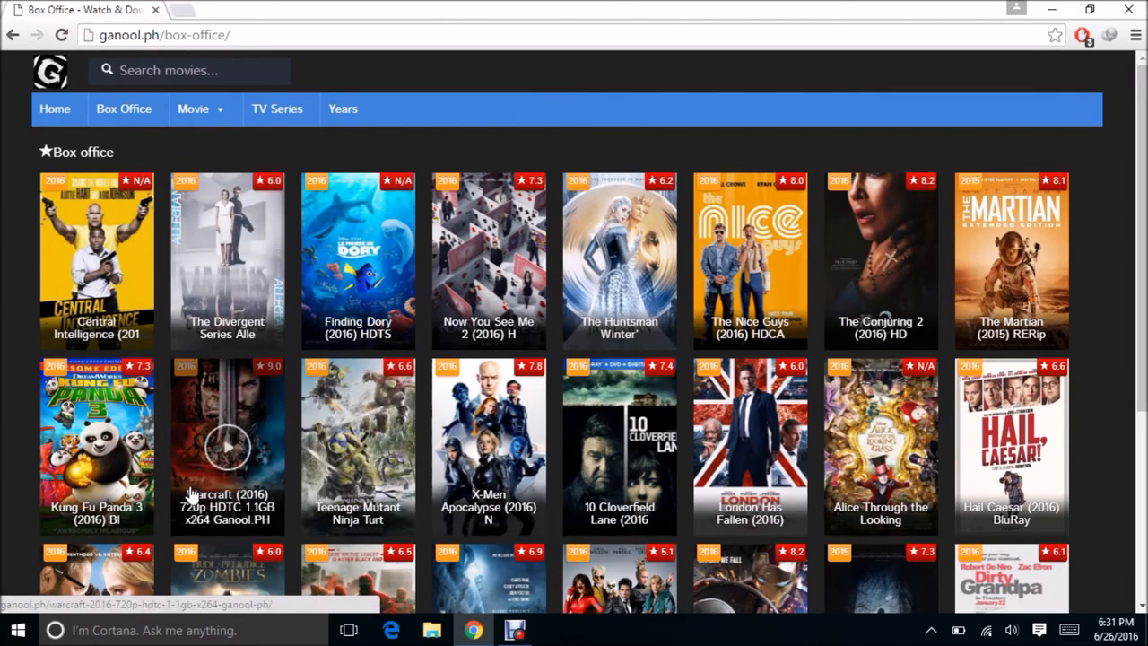
{"action": "mouse_move", "coordinate": [97, 446]}
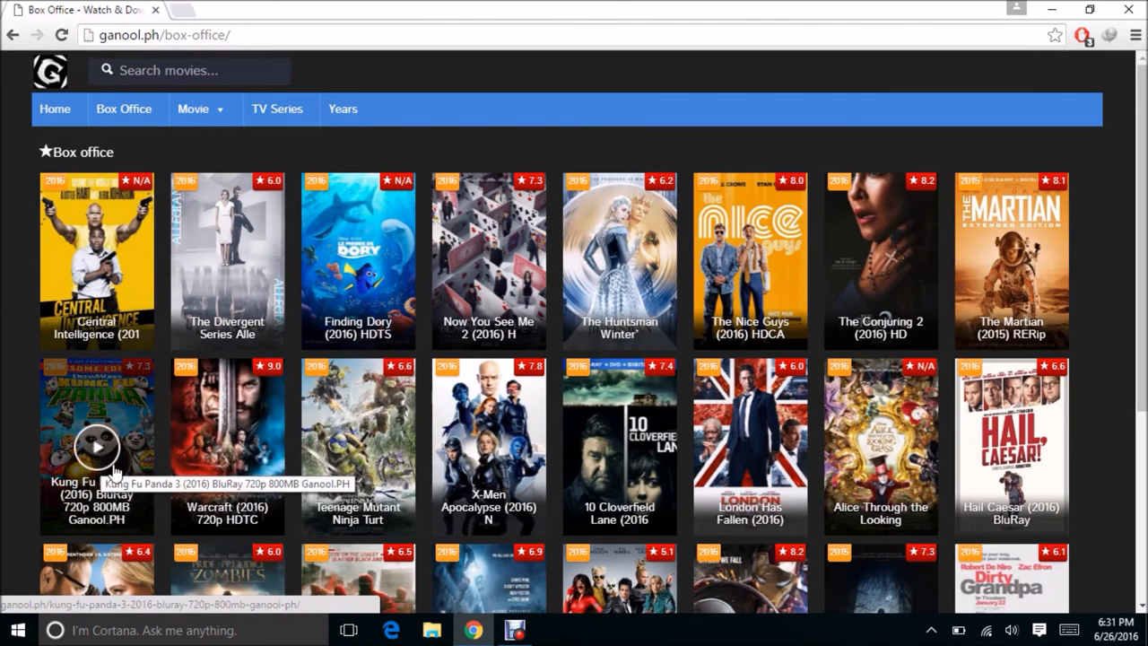
{"action": "mouse_move", "coordinate": [97, 422]}
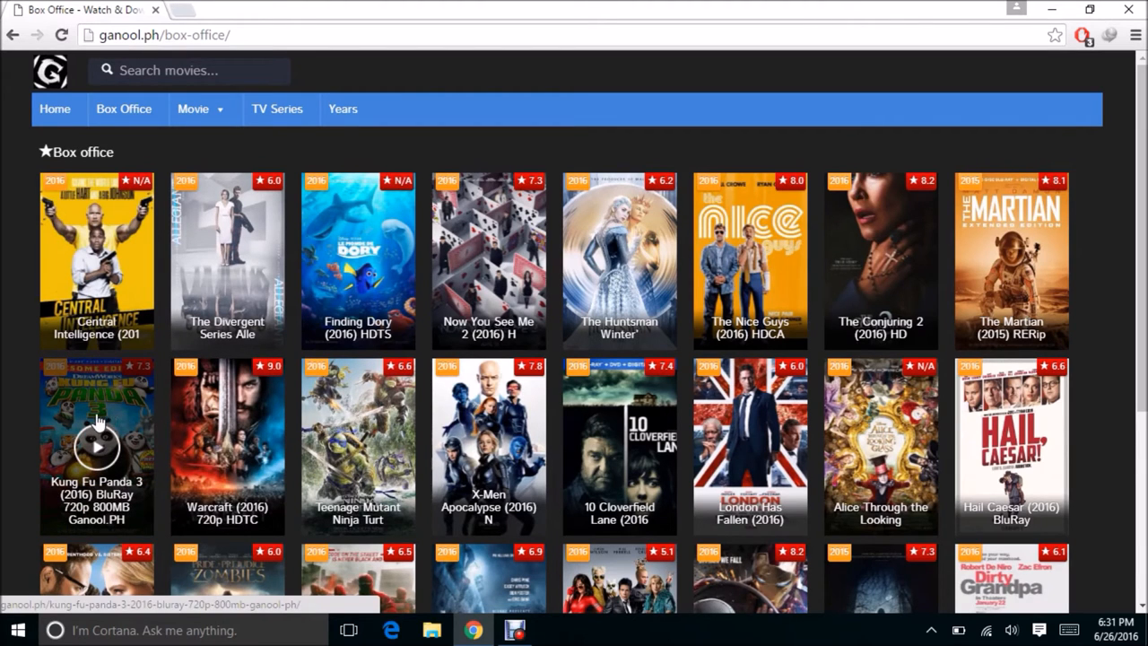
{"action": "mouse_move", "coordinate": [96, 440]}
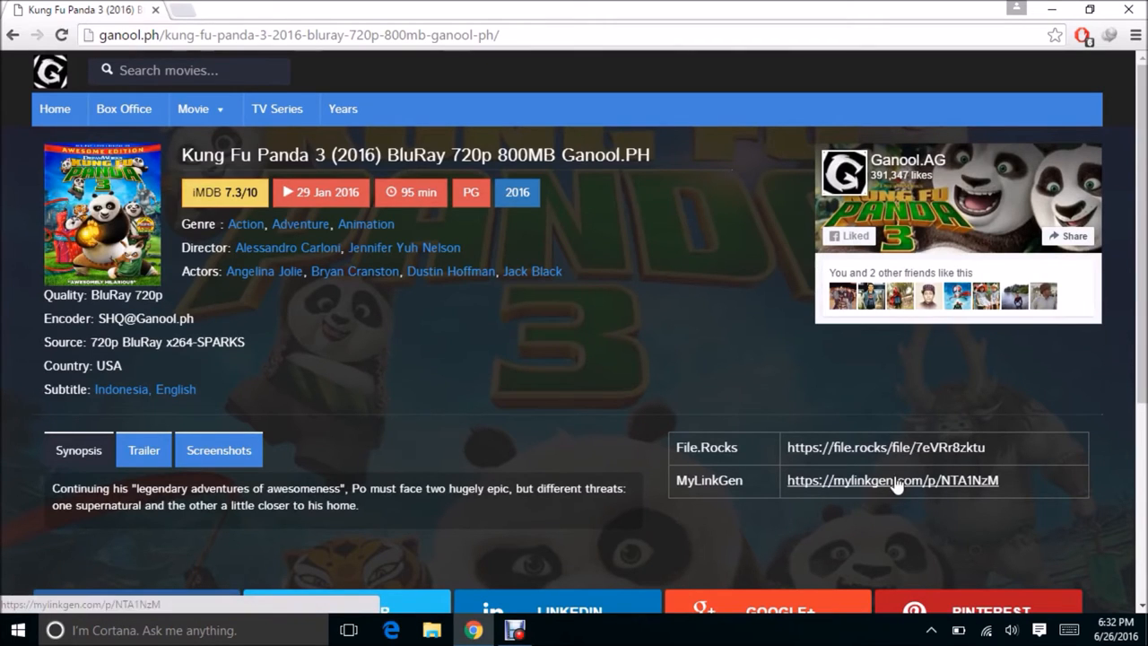
{"action": "mouse_move", "coordinate": [819, 496]}
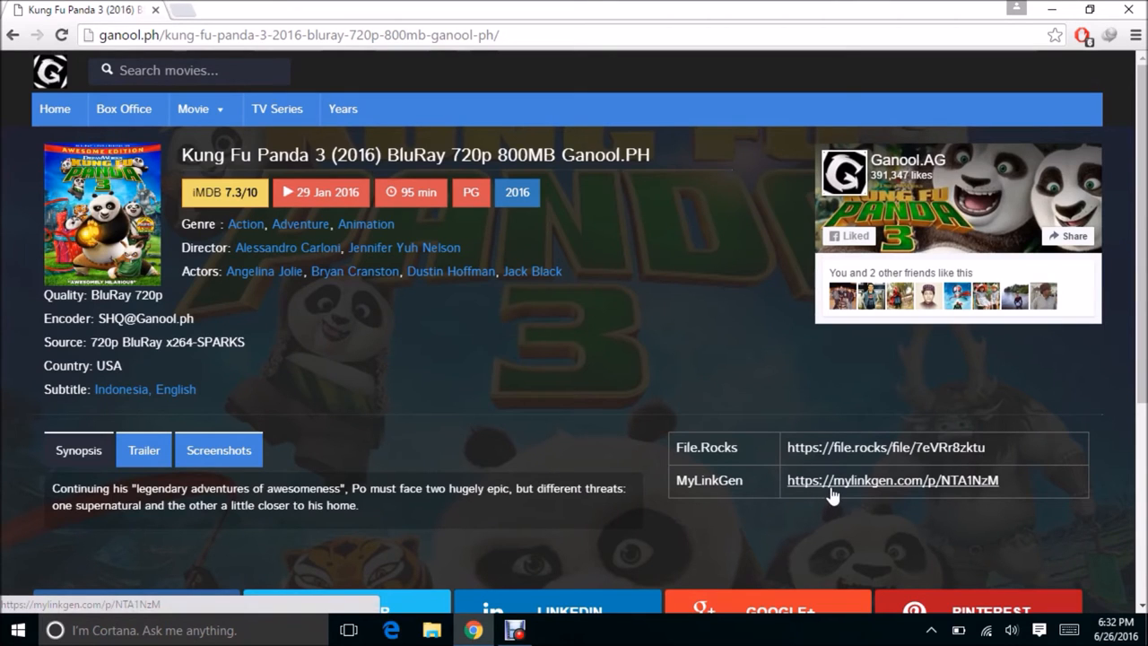
Follow the MyLinkGen link through to the 799.38 MB Kung Fu Panda 3 file on MediaFire.
{"action": "left_click", "coordinate": [891, 480]}
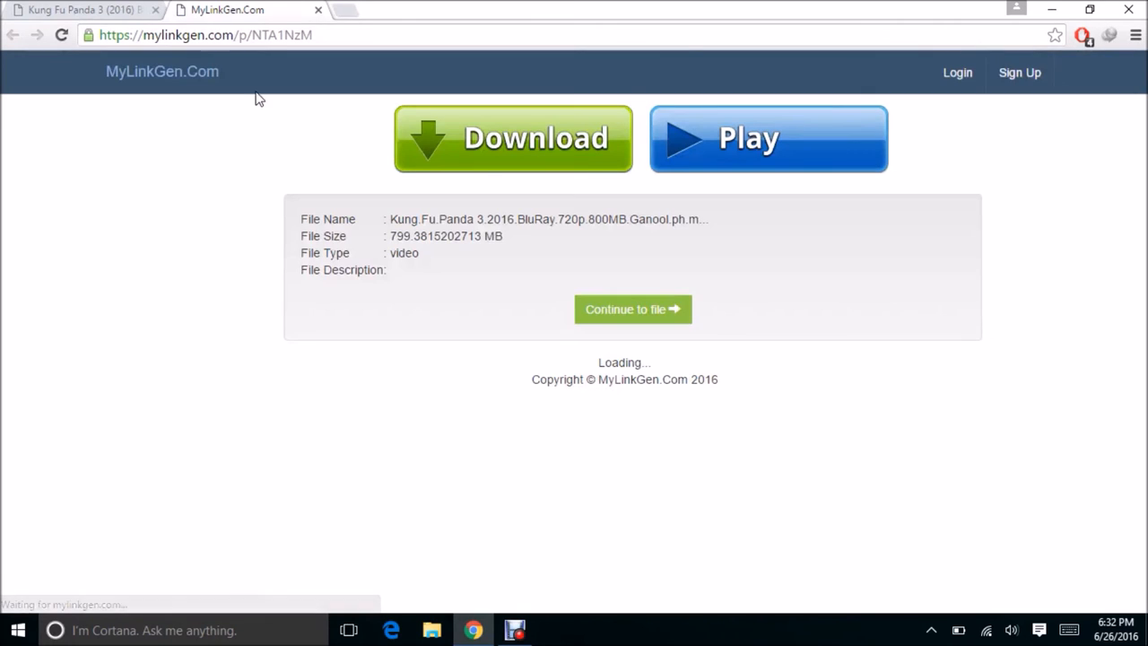
{"action": "left_click", "coordinate": [632, 309]}
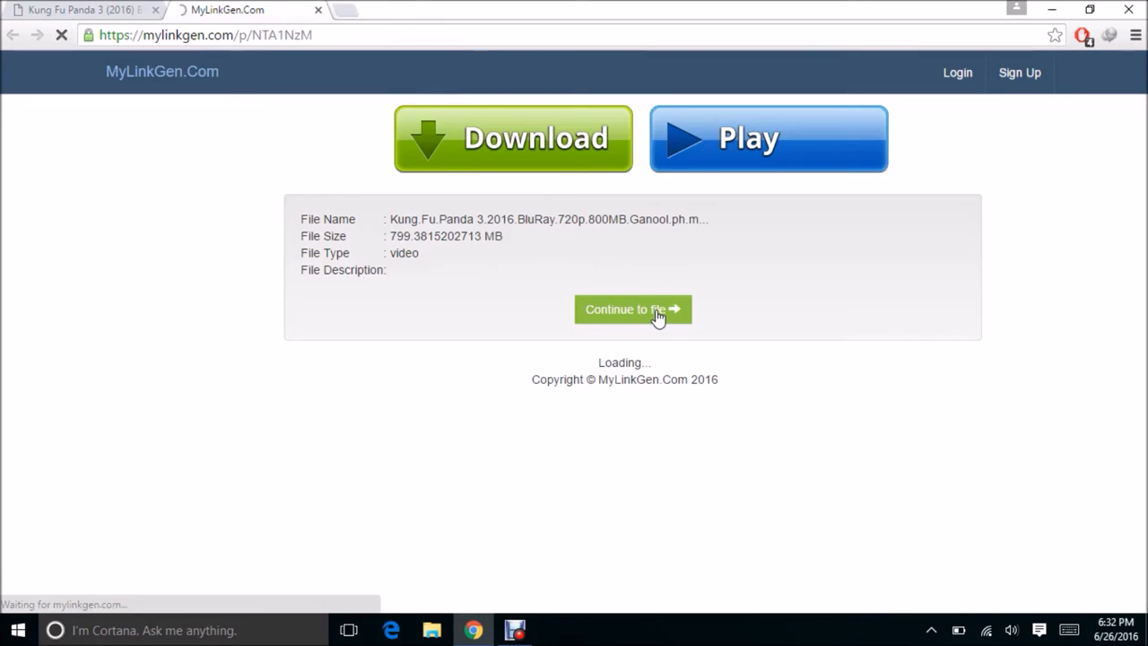
{"action": "left_click", "coordinate": [633, 308]}
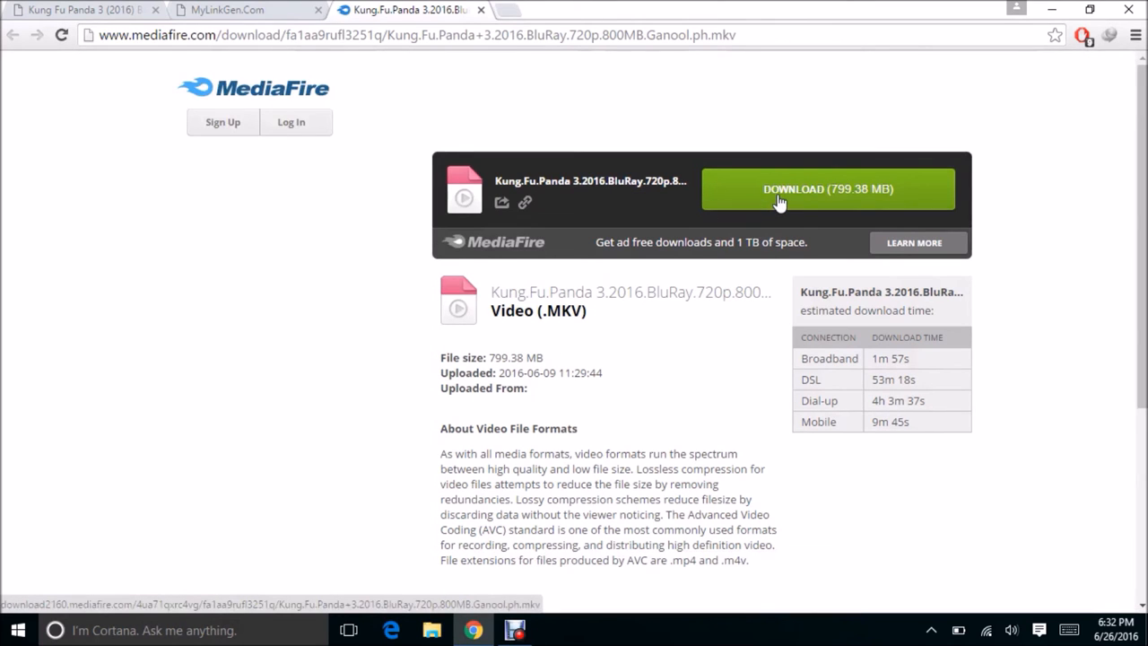
Send the MediaFire file to IDM, start the download, and reopen its progress window.
{"action": "left_click", "coordinate": [828, 188]}
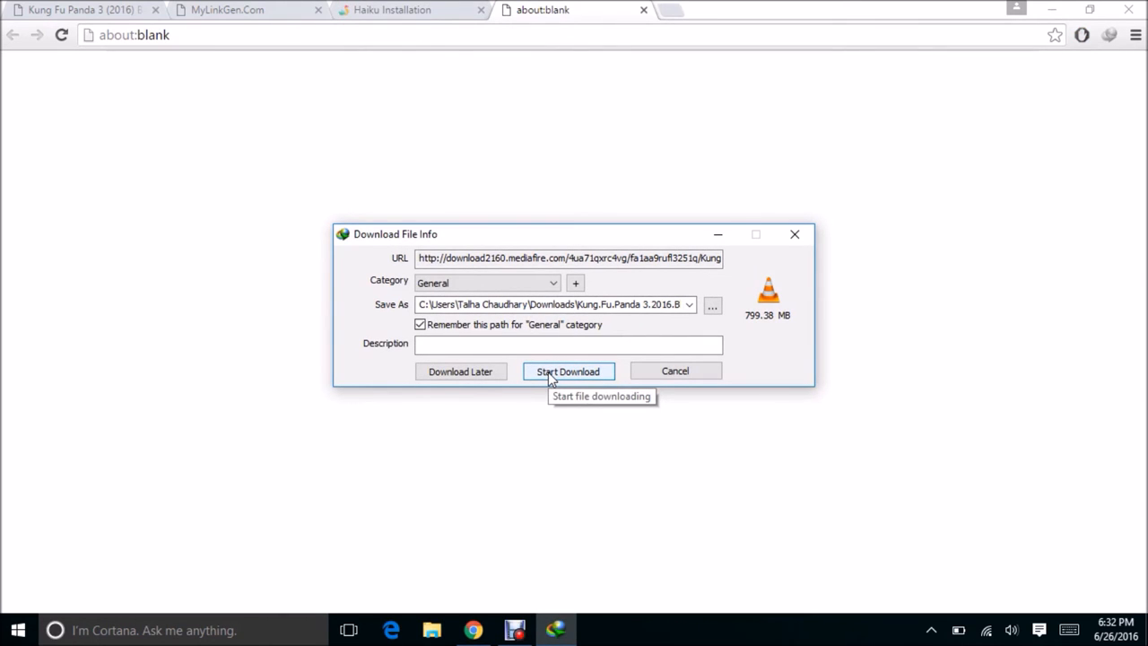
{"action": "left_click", "coordinate": [568, 371]}
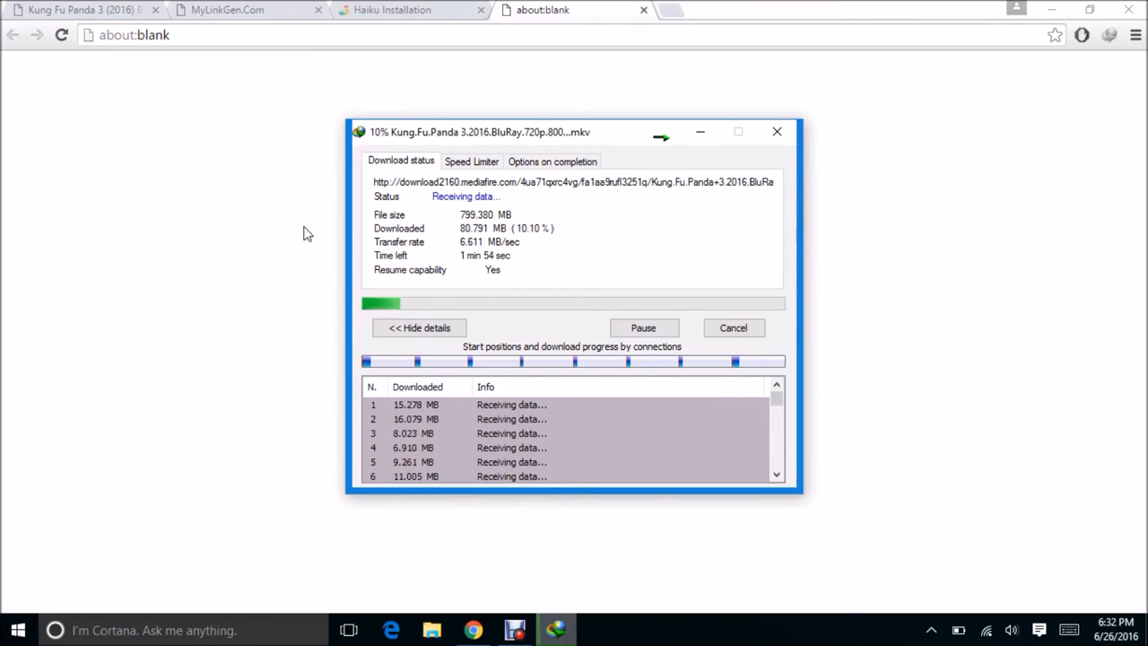
{"action": "mouse_move", "coordinate": [148, 398]}
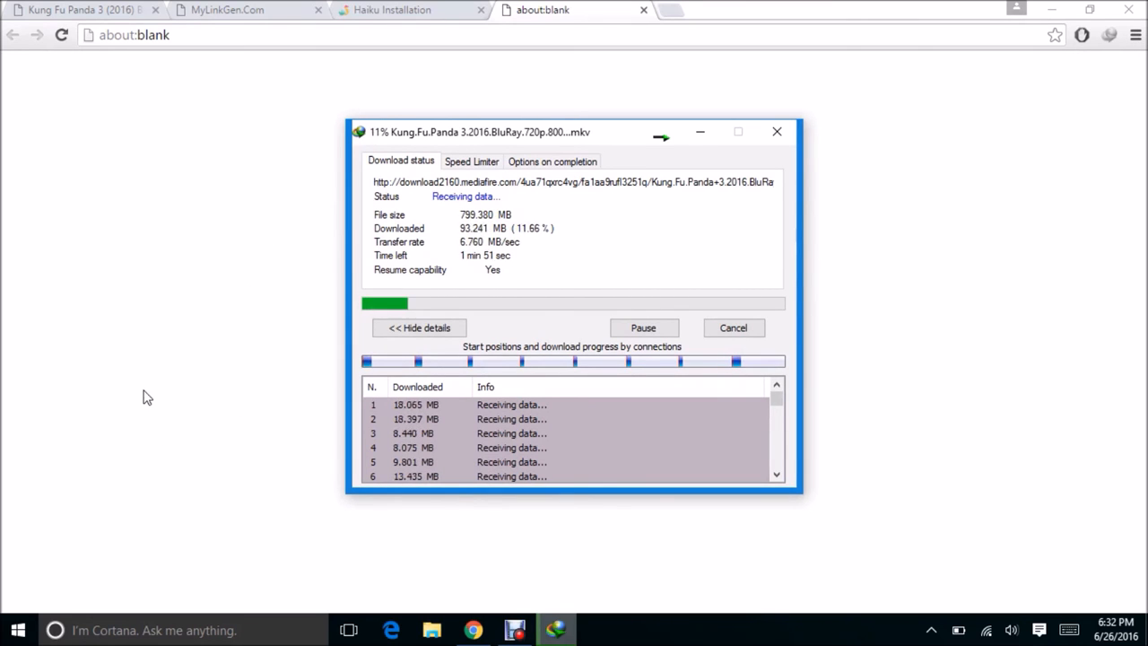
{"action": "left_click", "coordinate": [238, 9]}
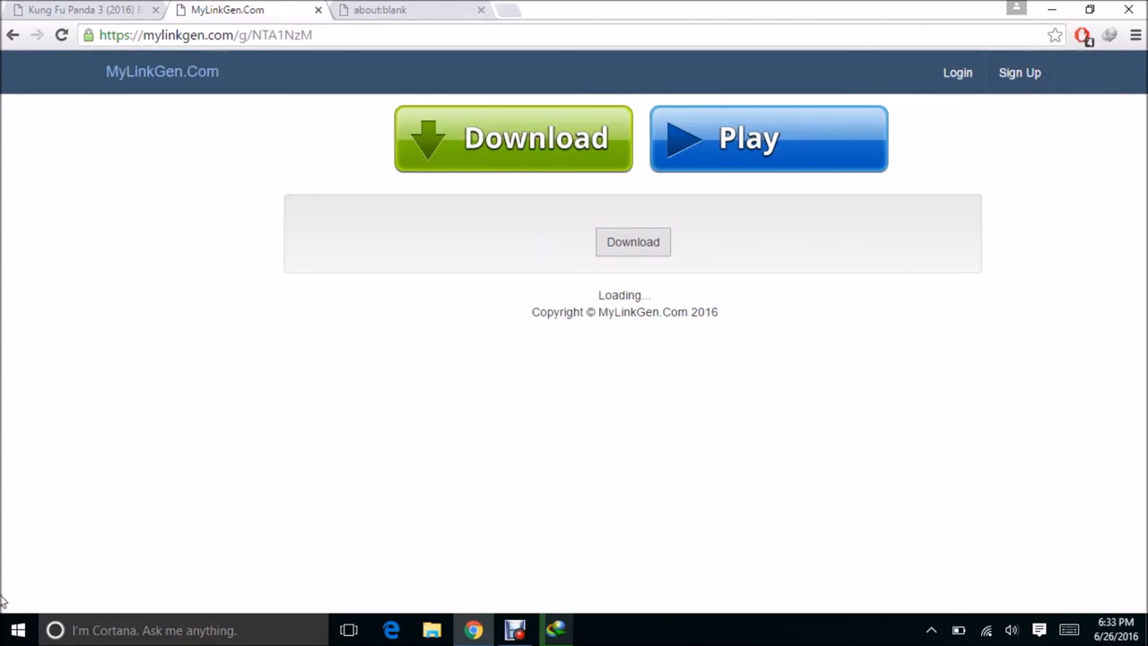
{"action": "mouse_move", "coordinate": [108, 595]}
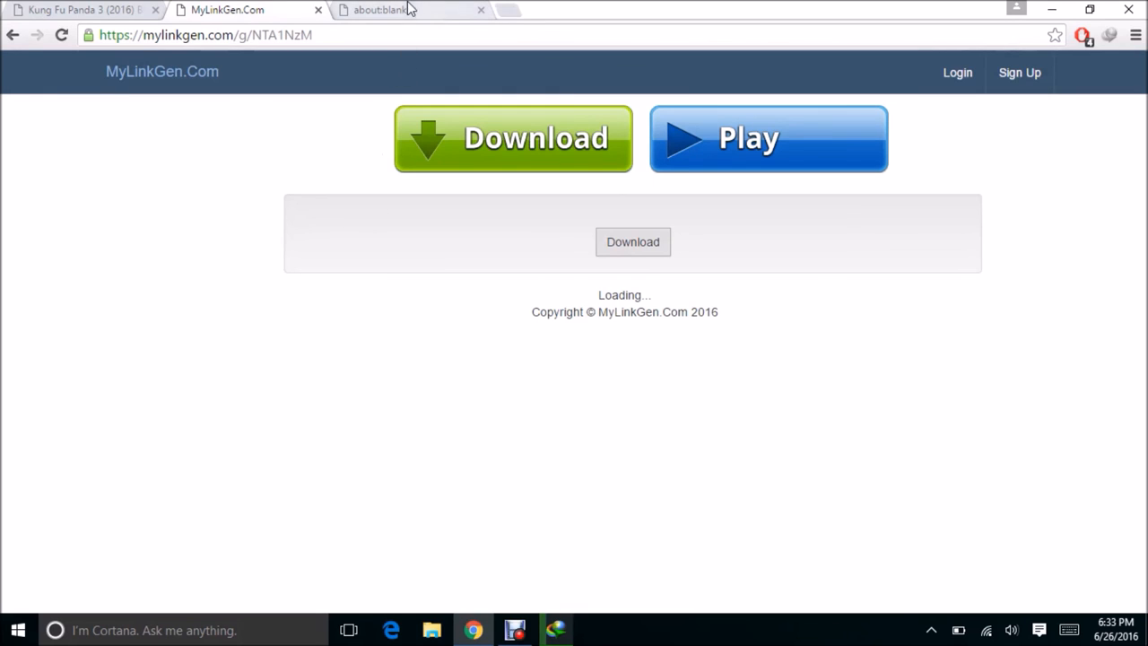
{"action": "left_click", "coordinate": [513, 138]}
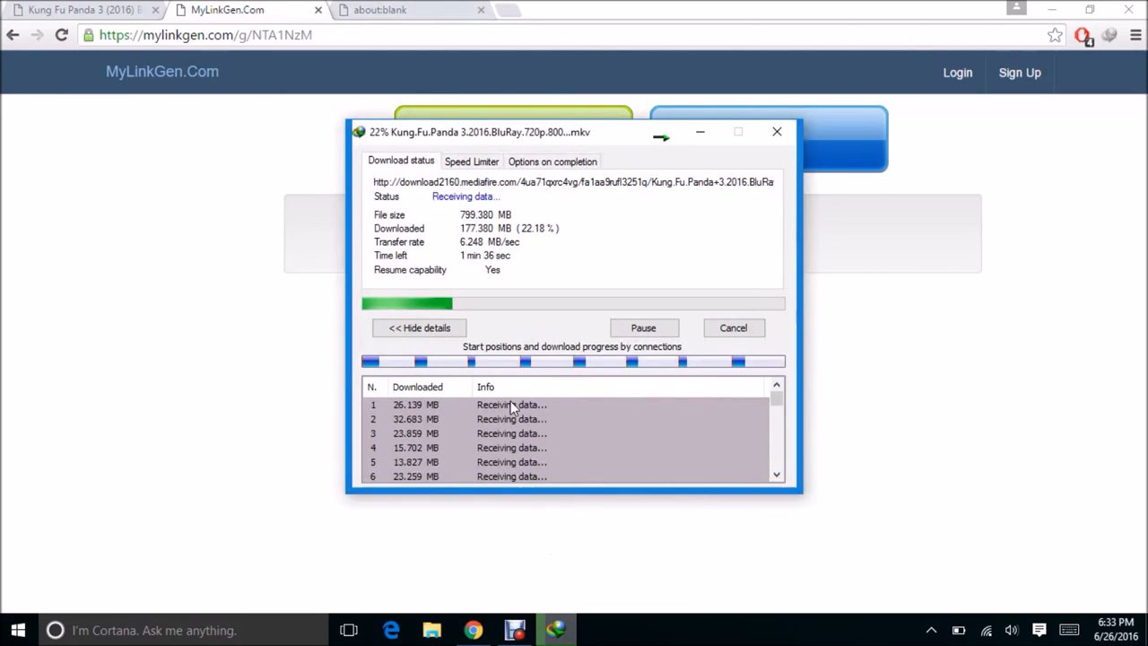